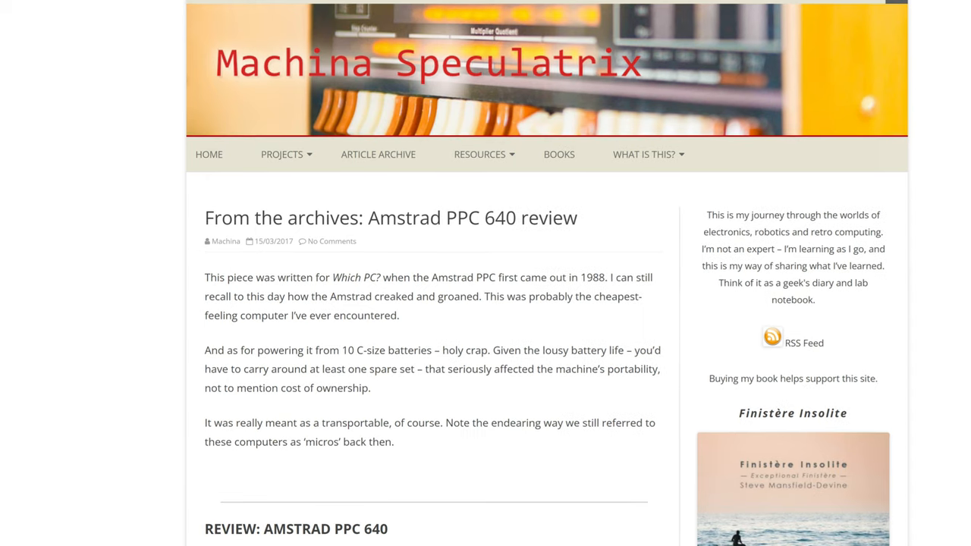
scroll("down", 3)
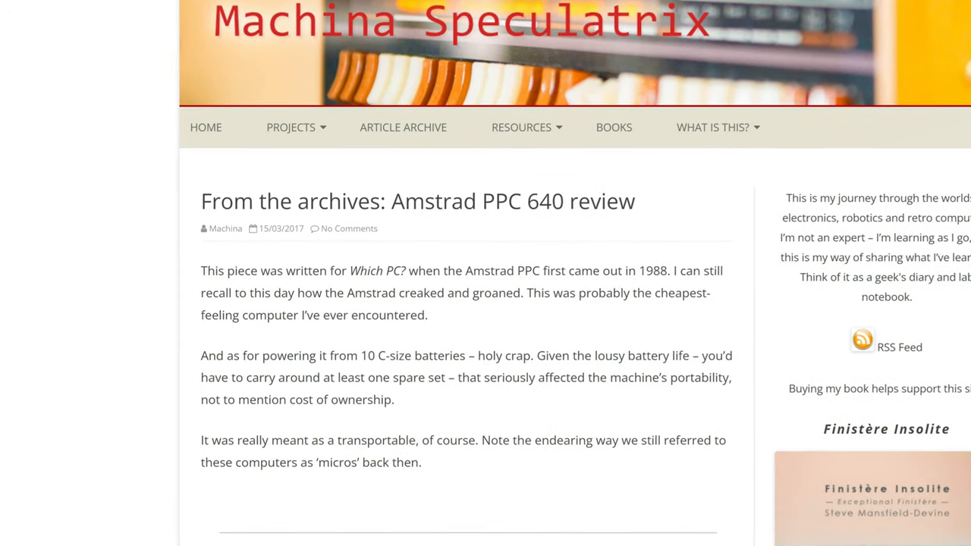
scroll("down", 3)
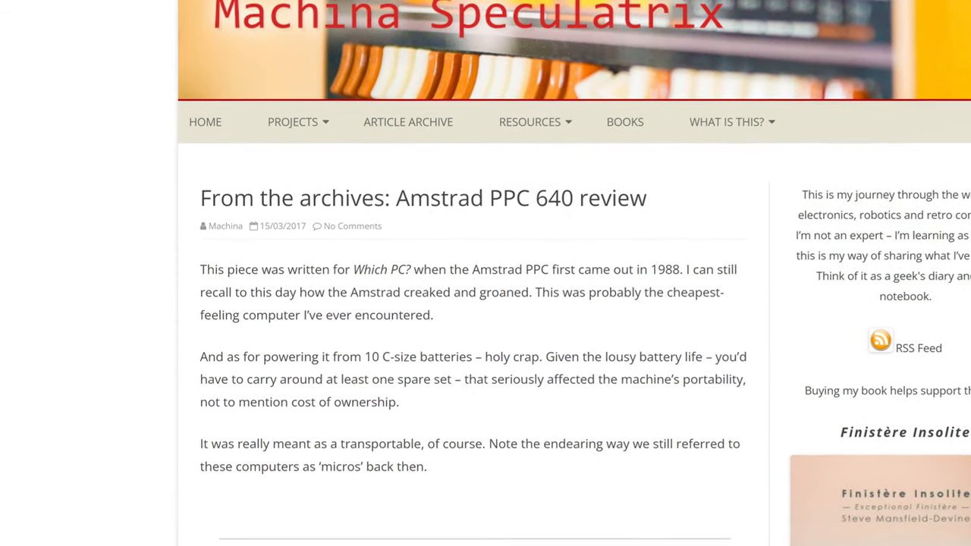
scroll("down", 3)
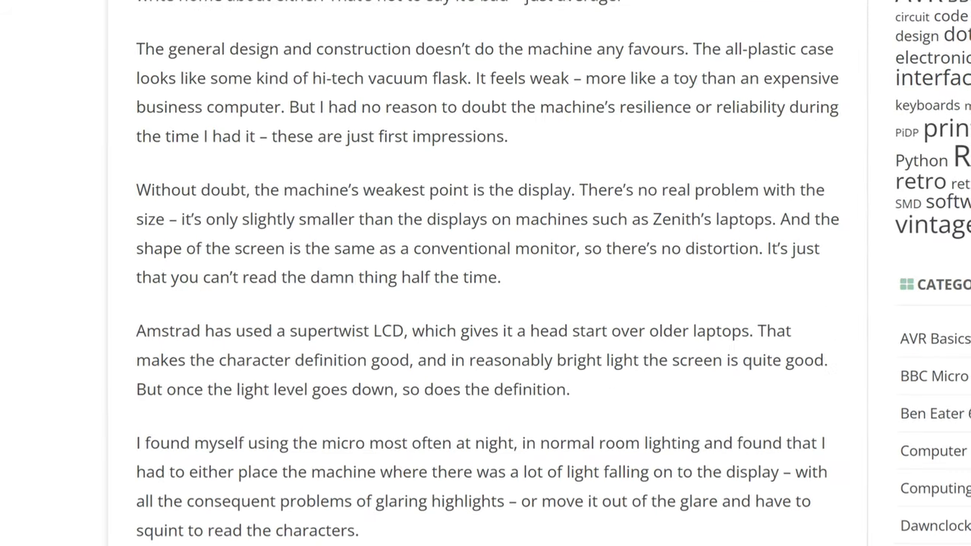
scroll("up", 3)
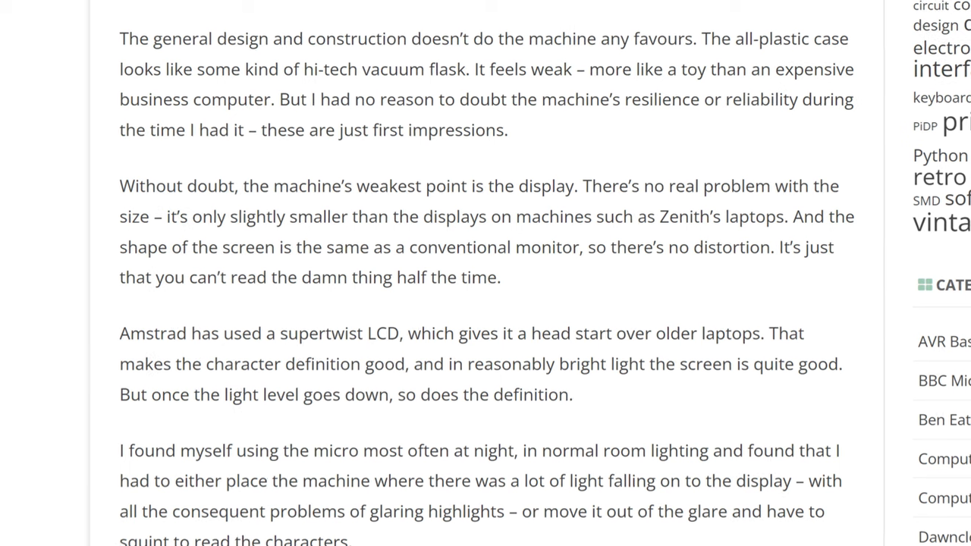
scroll("down", 3)
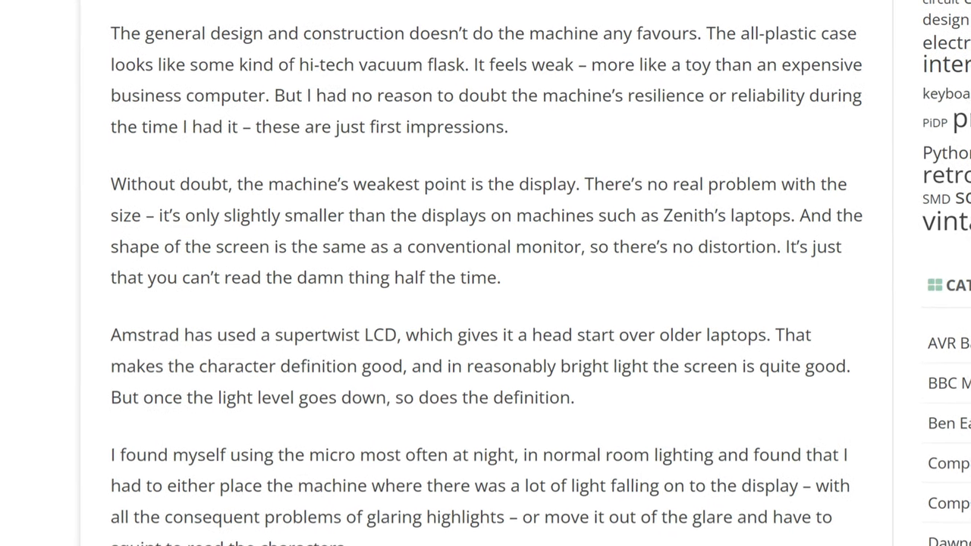